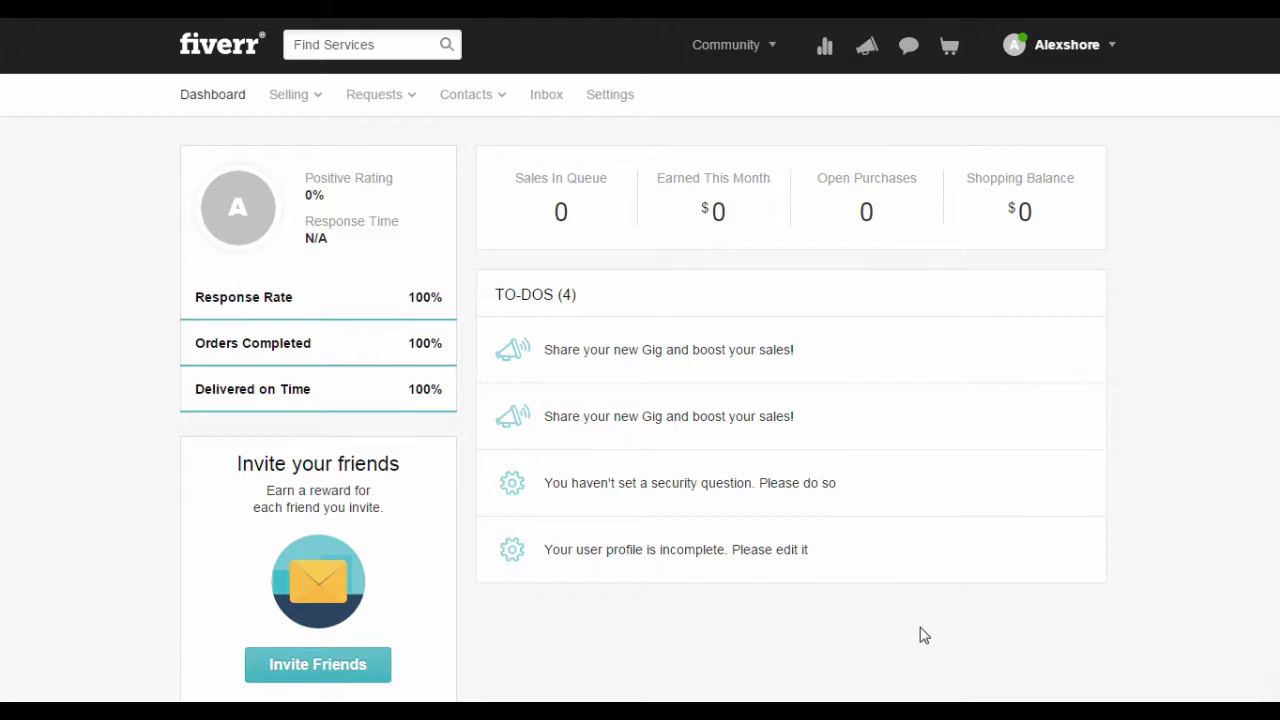
mouse_move(363, 143)
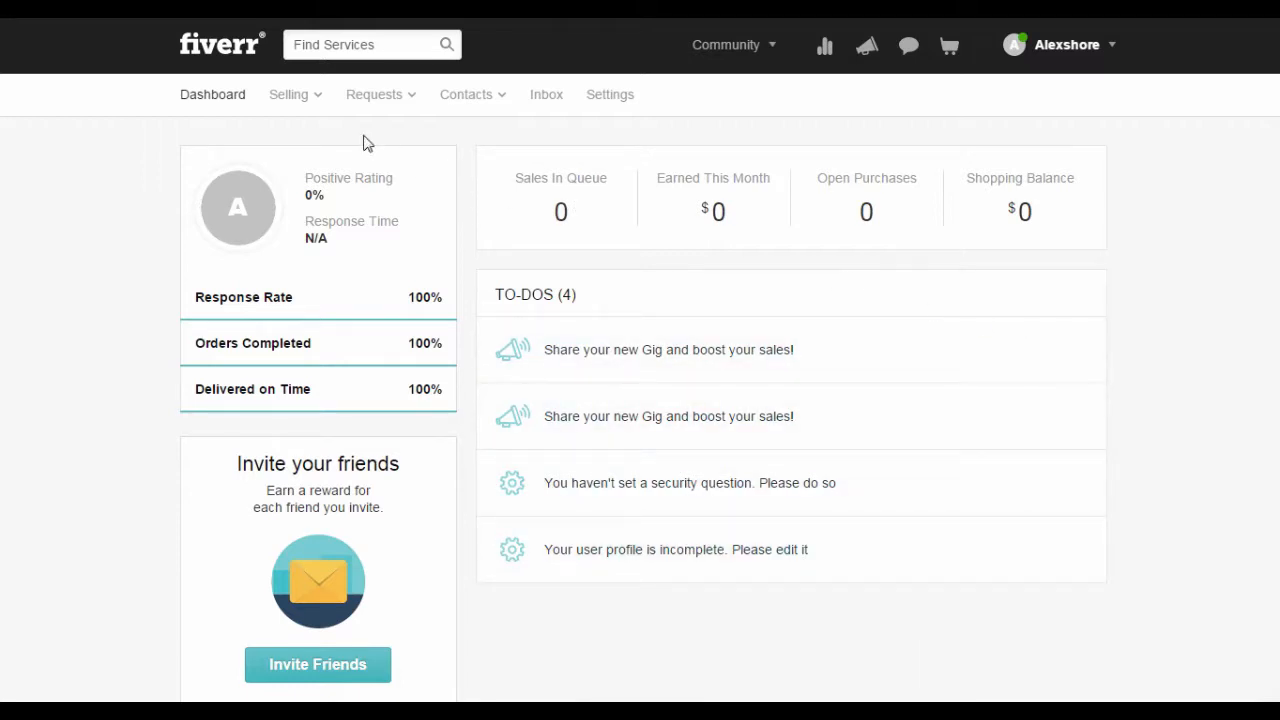
Open the Selling menu on the Fiverr dashboard to show its dropdown of selling pages.
left_click(290, 94)
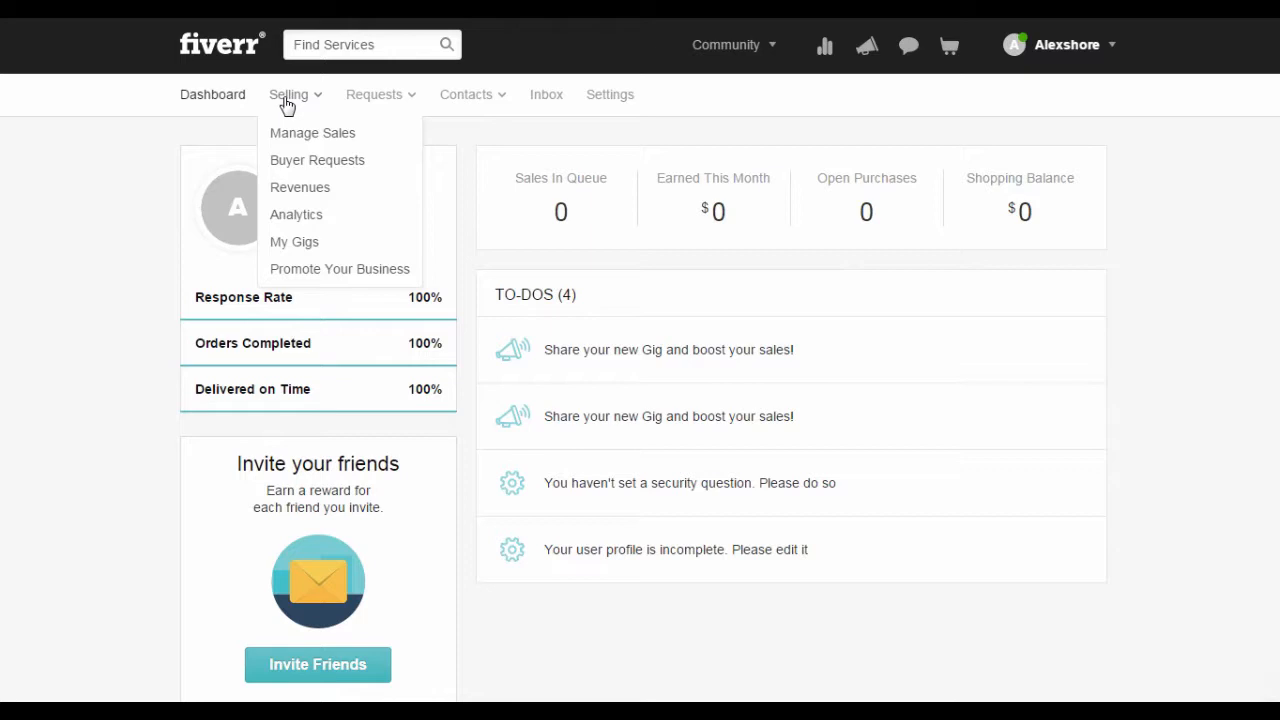
mouse_move(296, 214)
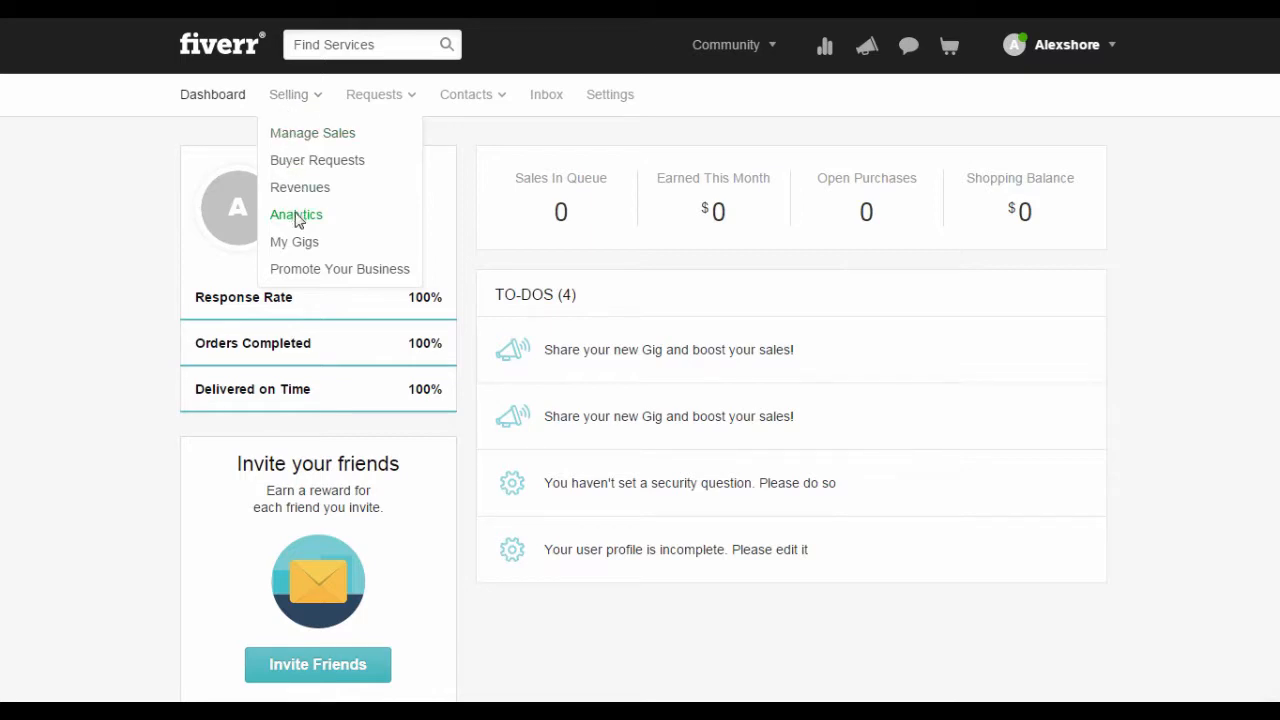
Choose Analytics from the Selling dropdown to load the Sales Analytics page.
left_click(296, 214)
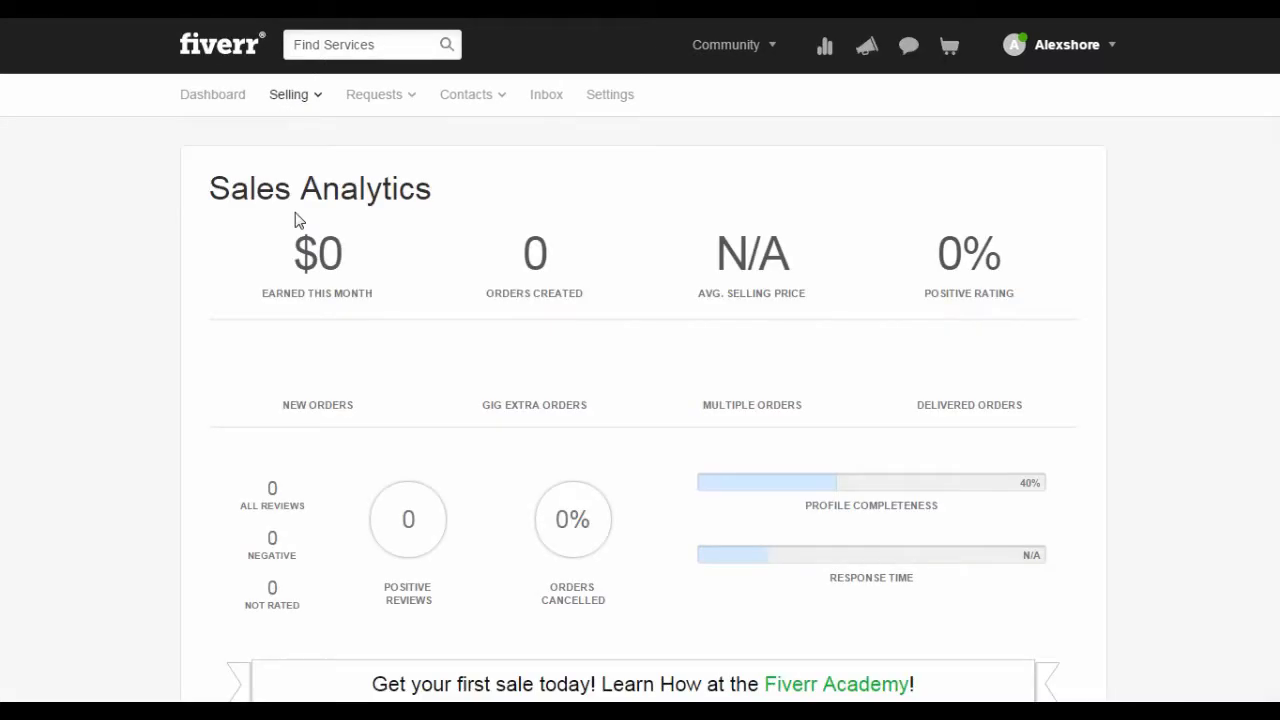
mouse_move(398, 262)
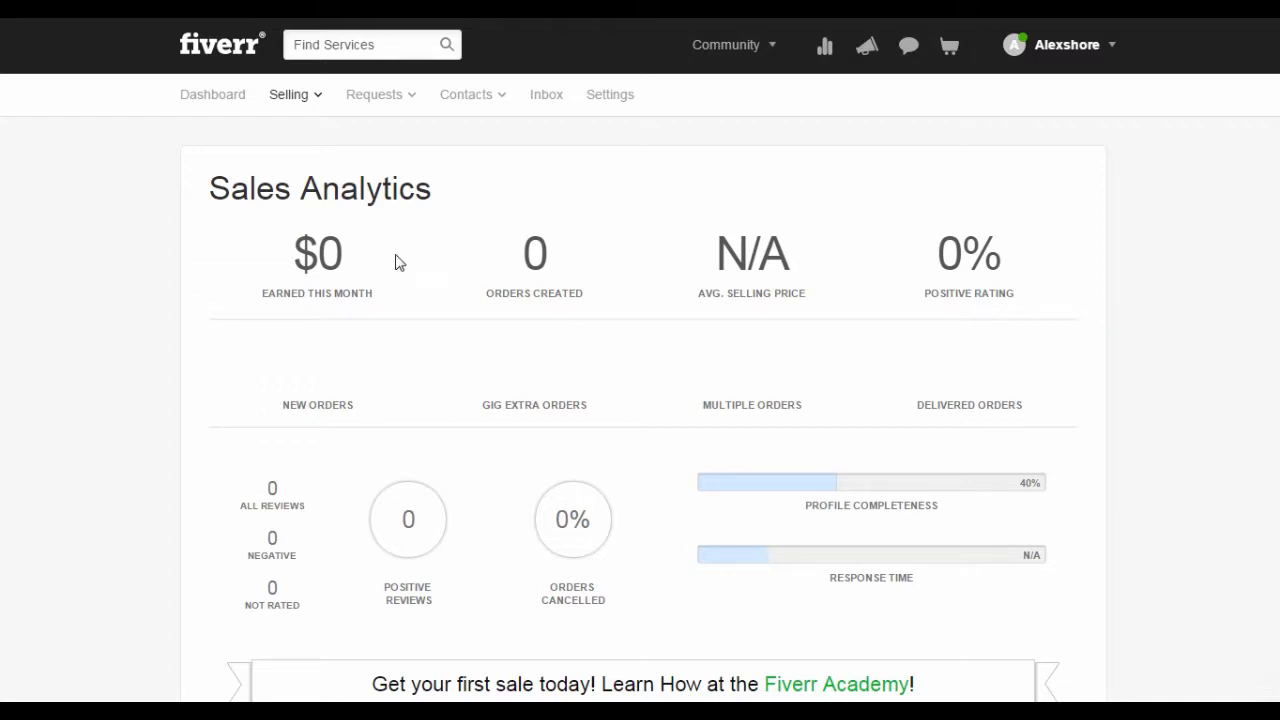
mouse_move(516, 337)
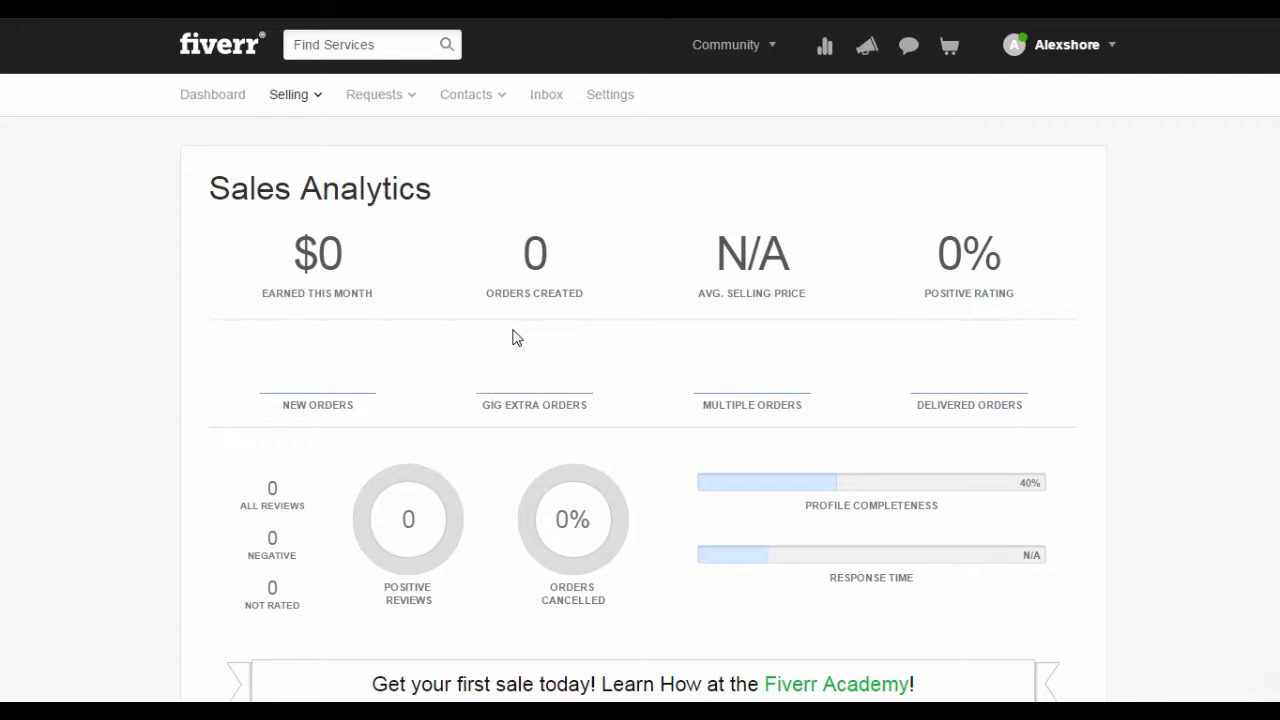
mouse_move(322, 197)
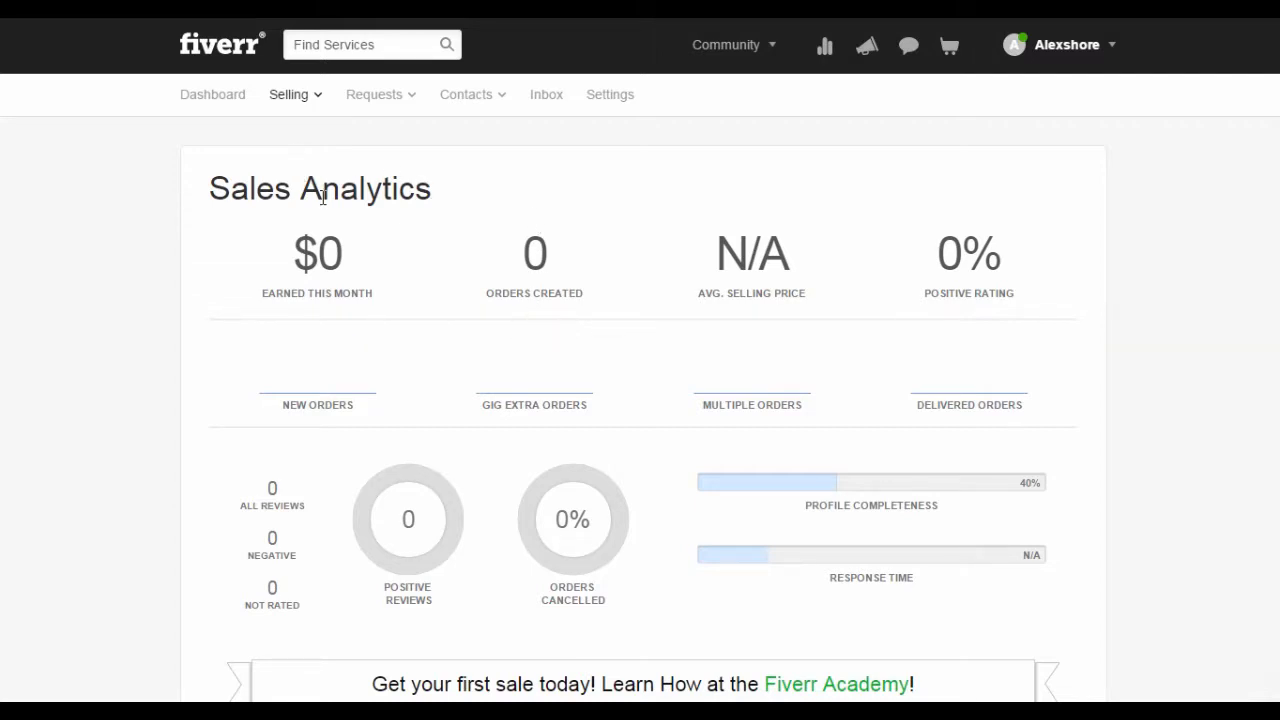
mouse_move(256, 277)
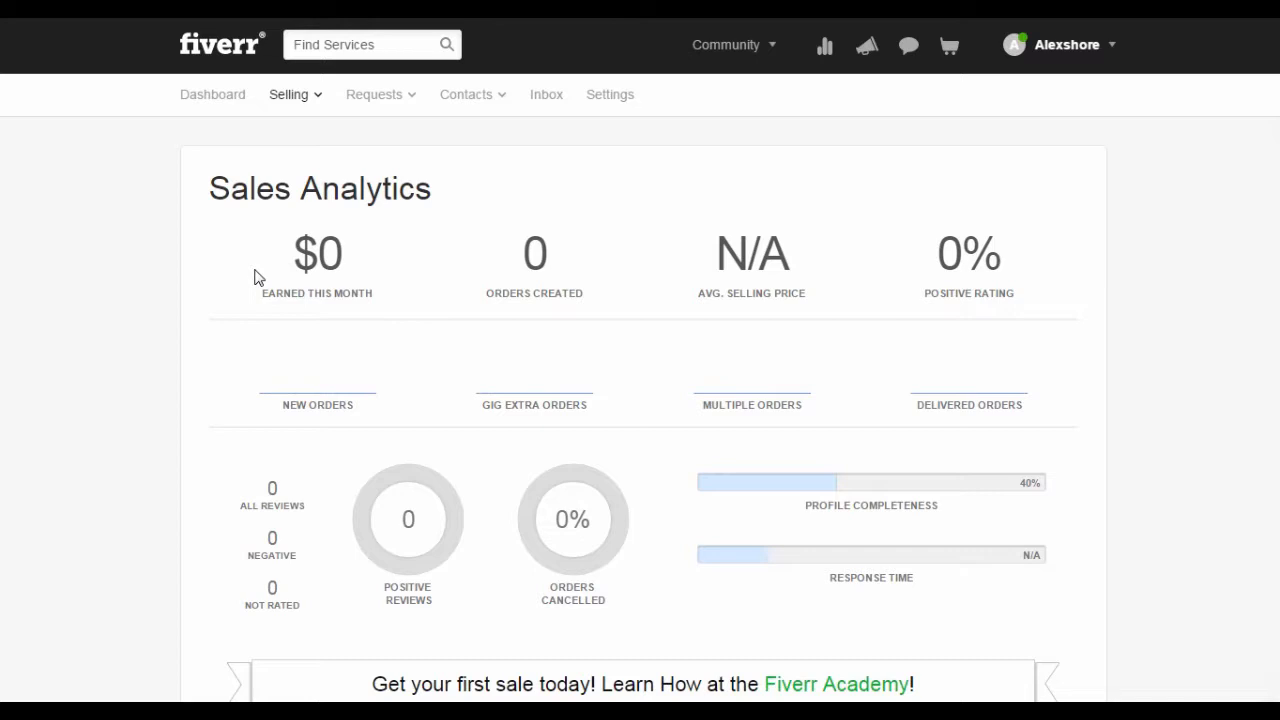
mouse_move(500, 212)
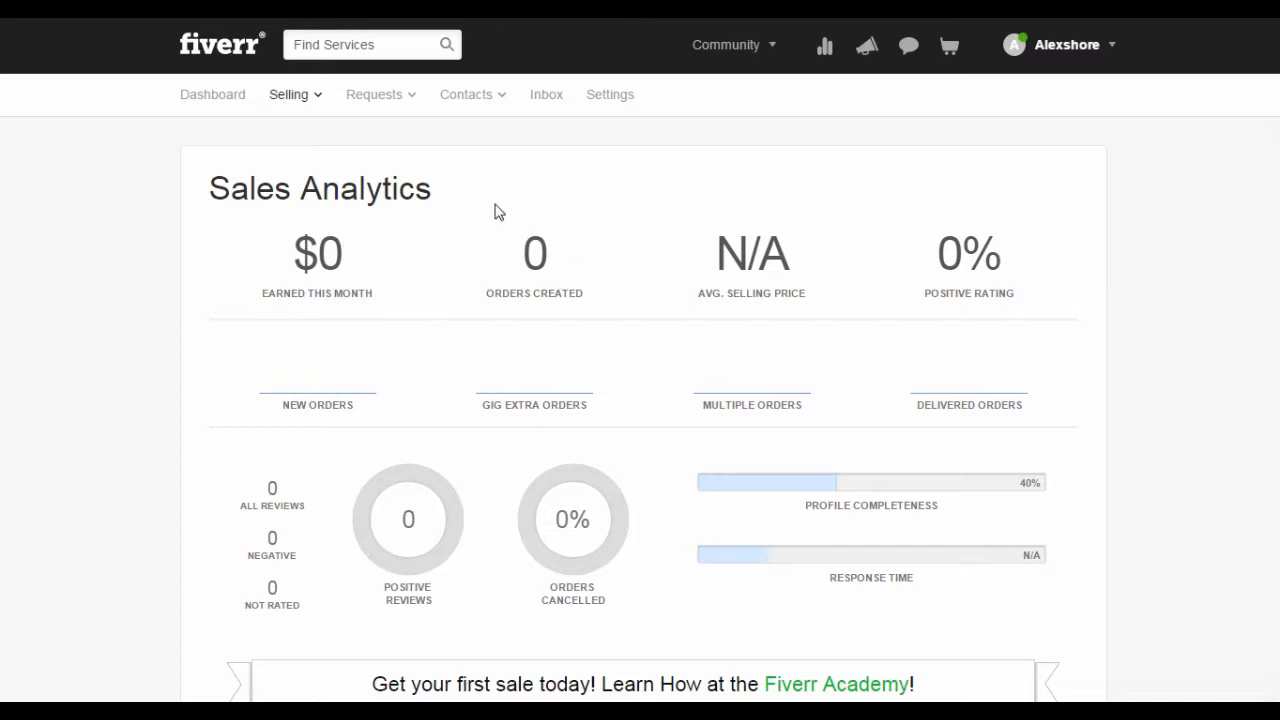
mouse_move(606, 244)
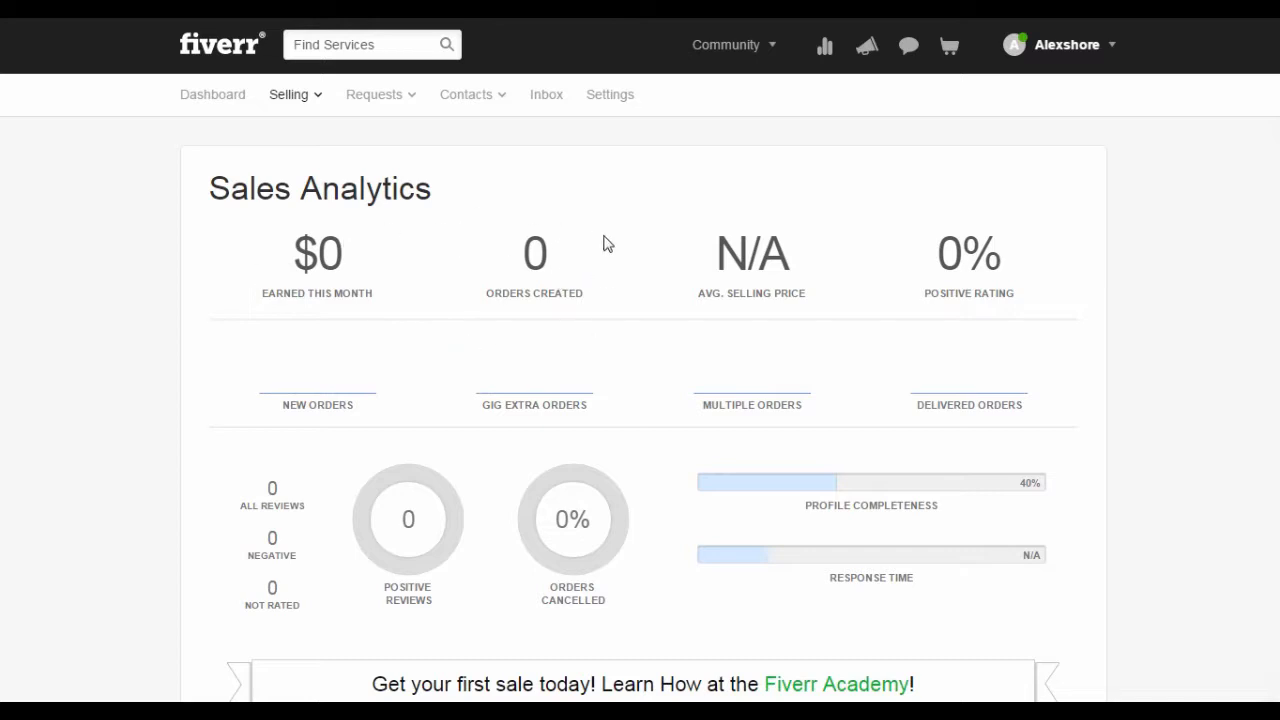
mouse_move(748, 228)
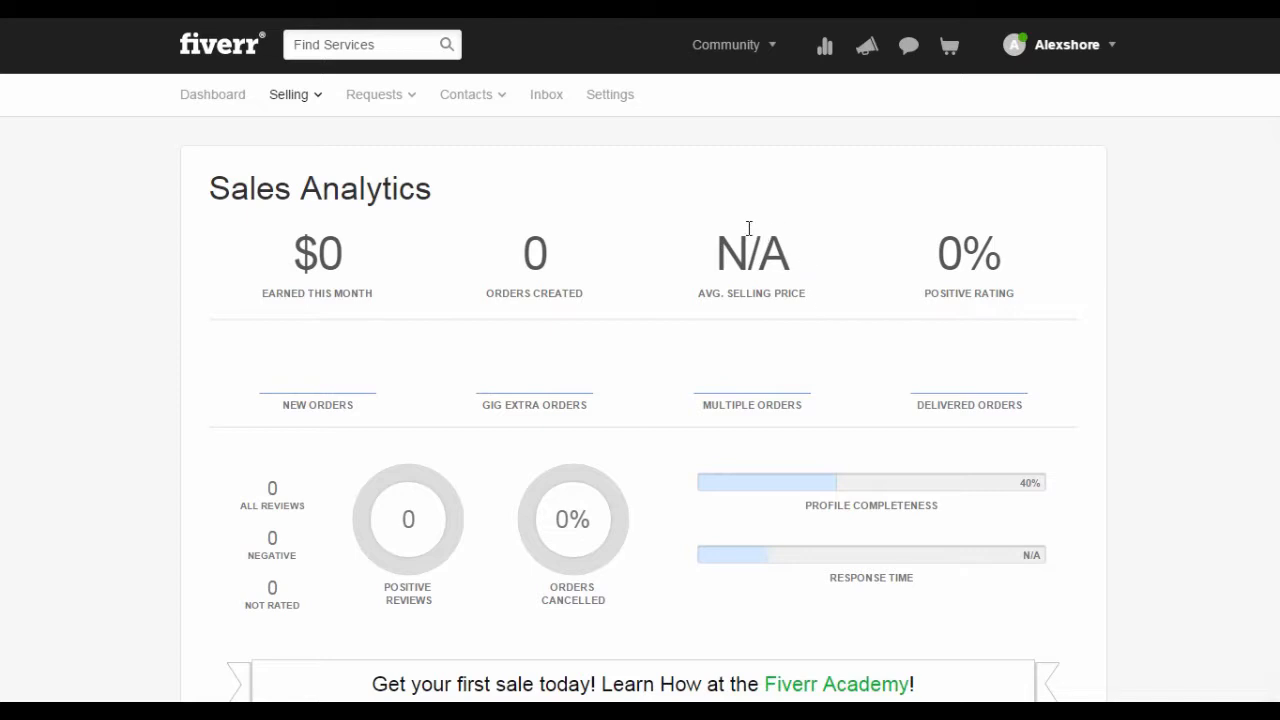
mouse_move(910, 224)
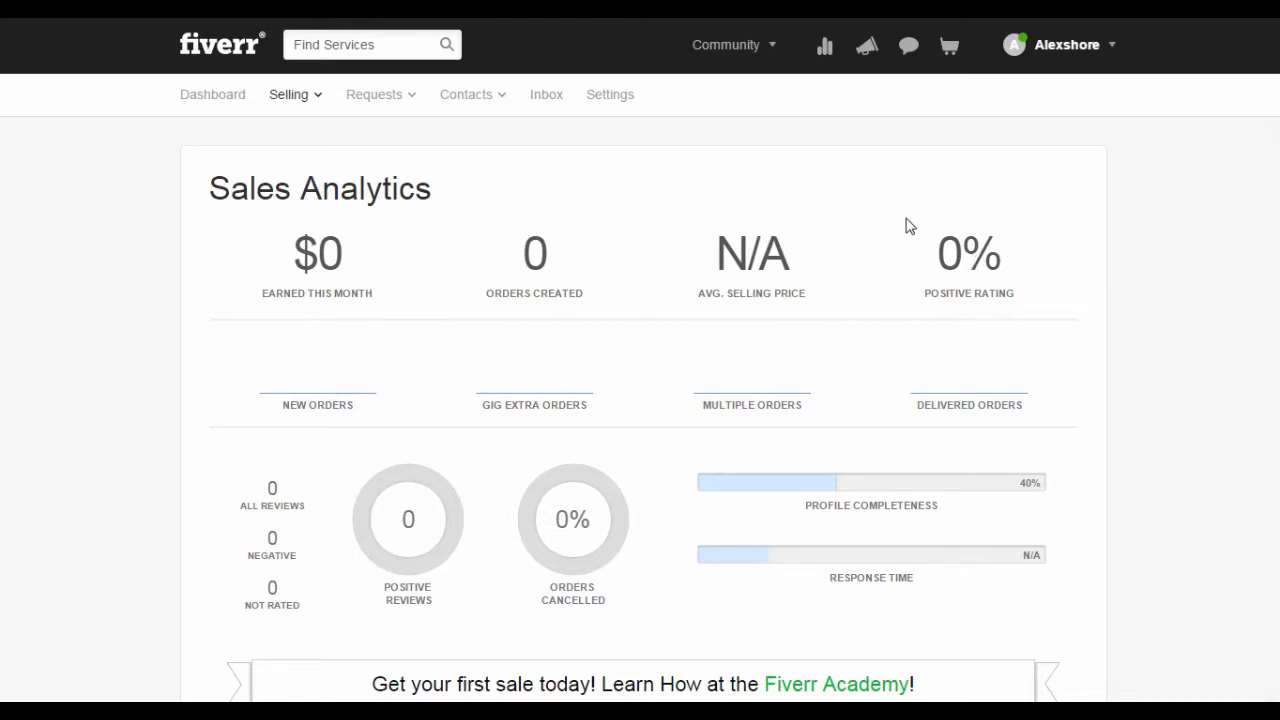
mouse_move(1030, 258)
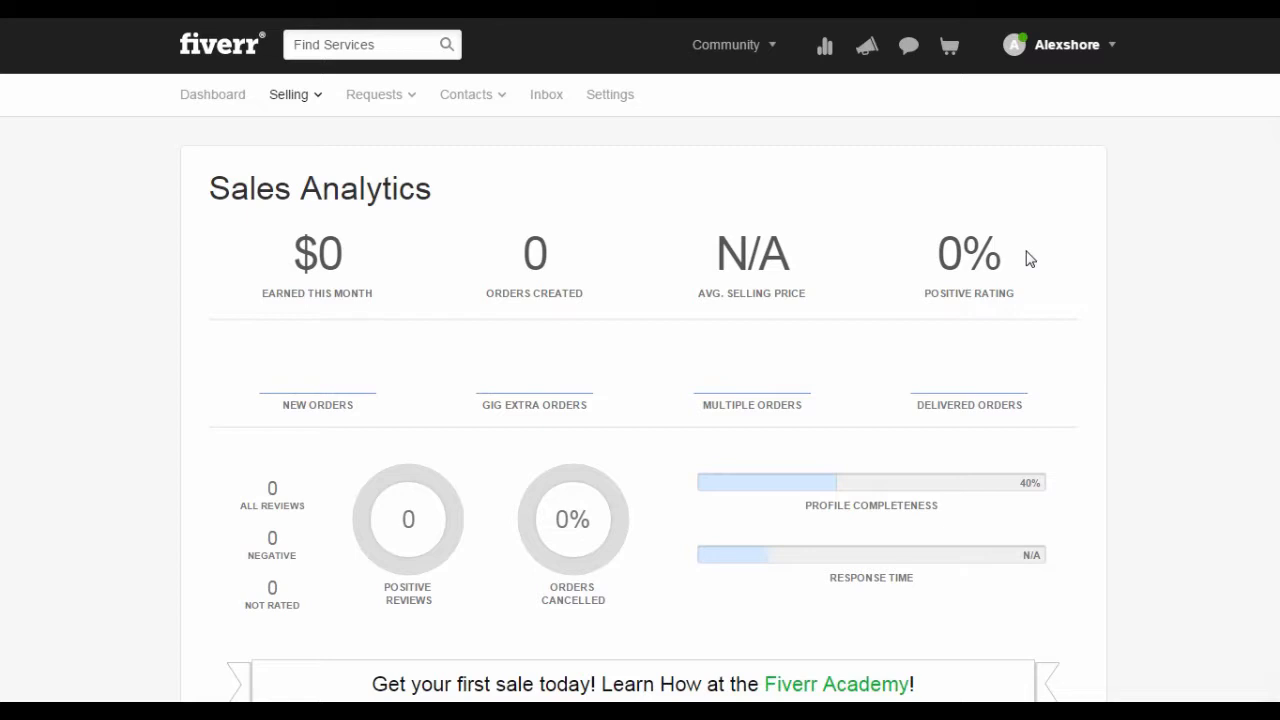
scroll("down", 3)
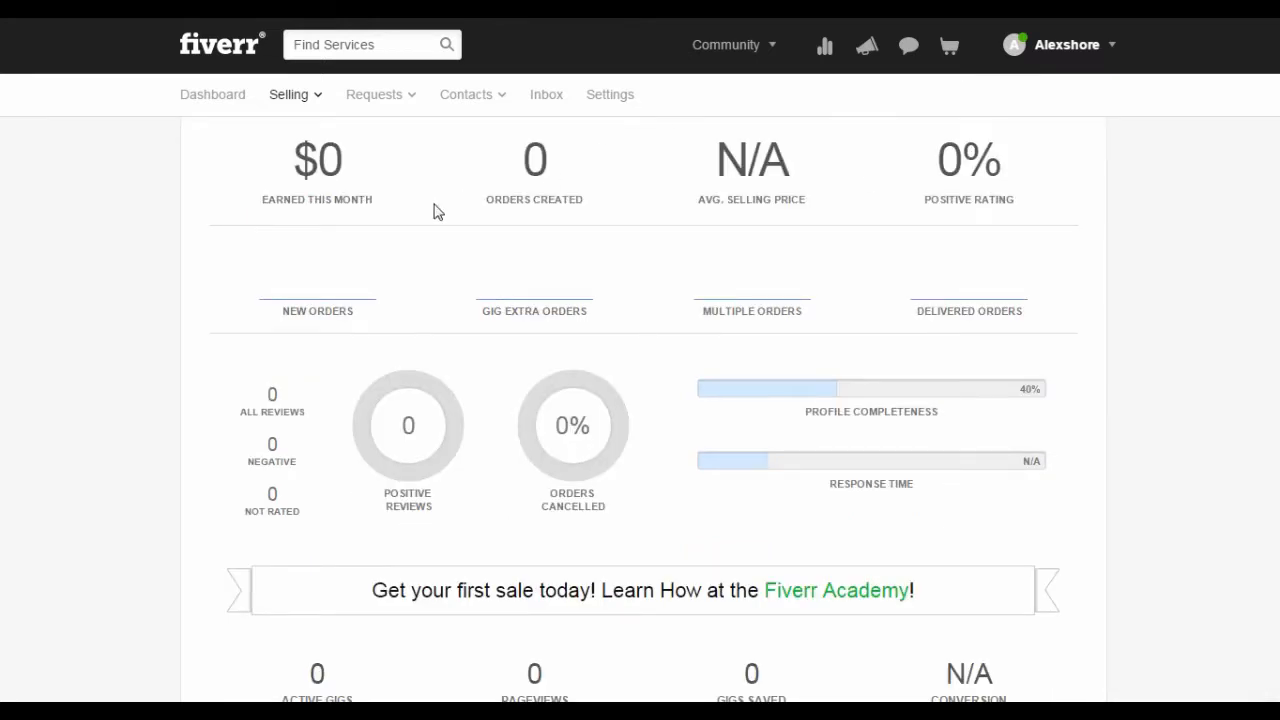
mouse_move(620, 290)
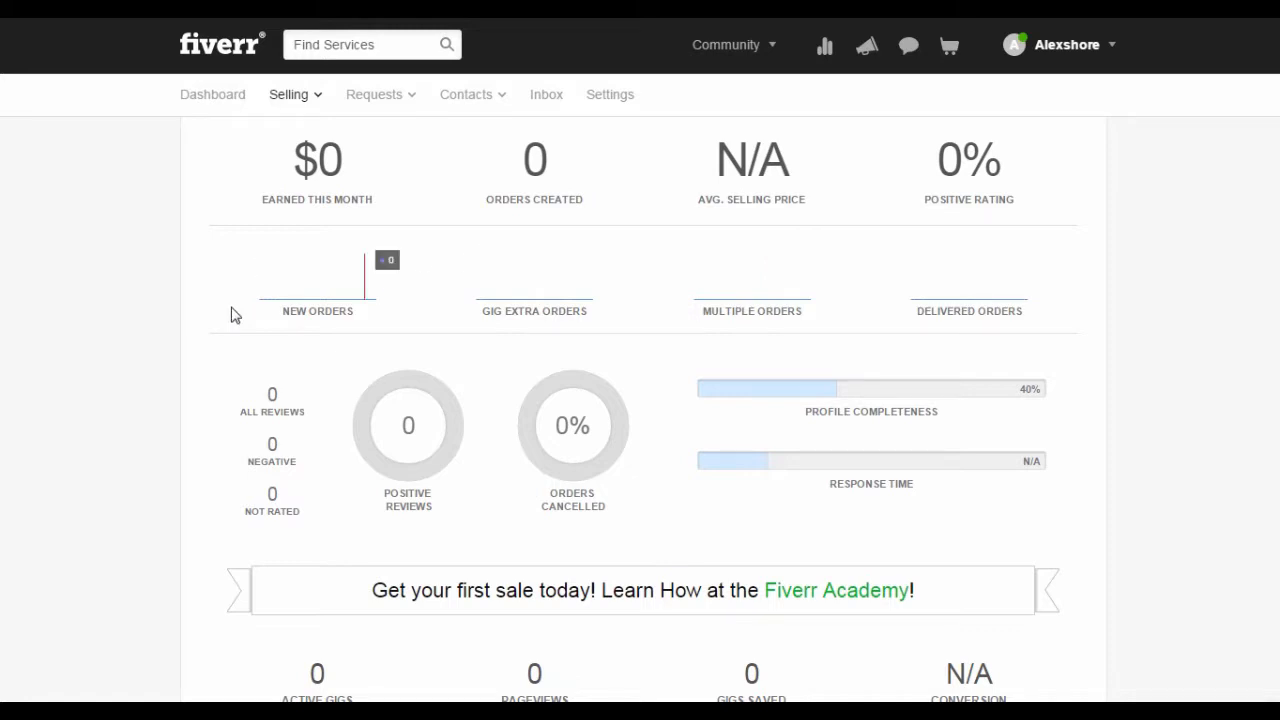
mouse_move(568, 272)
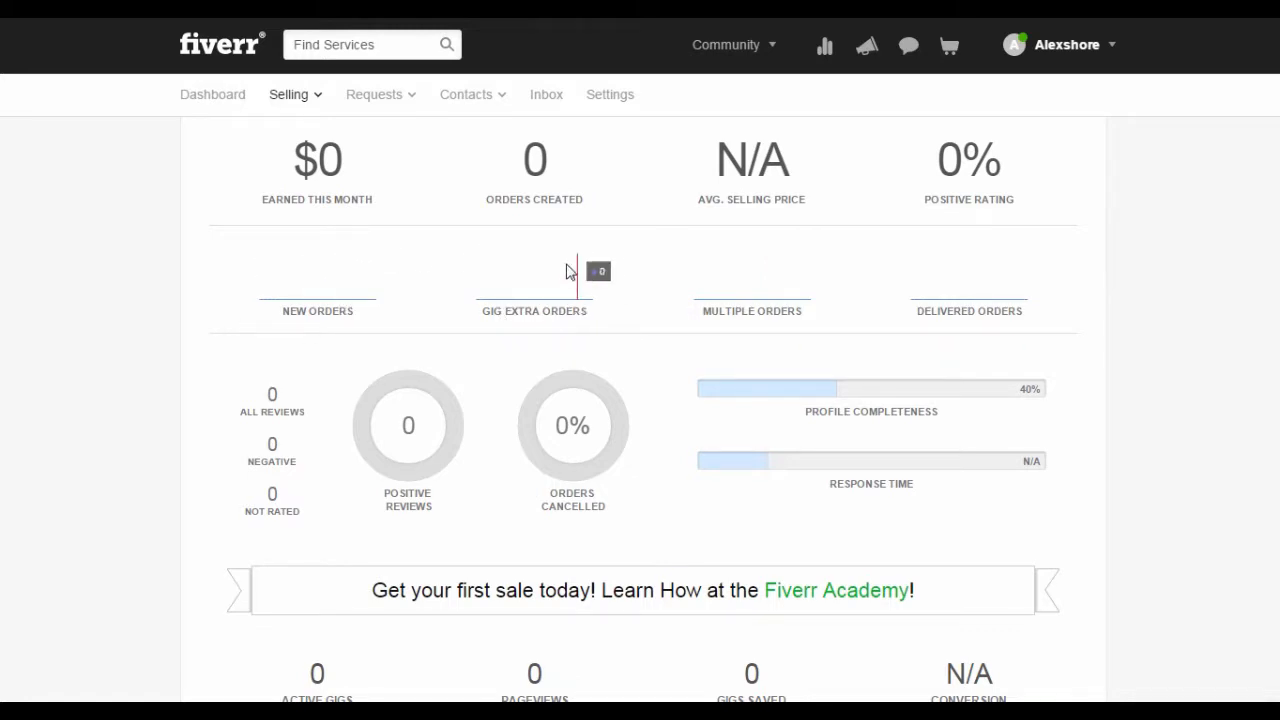
mouse_move(785, 292)
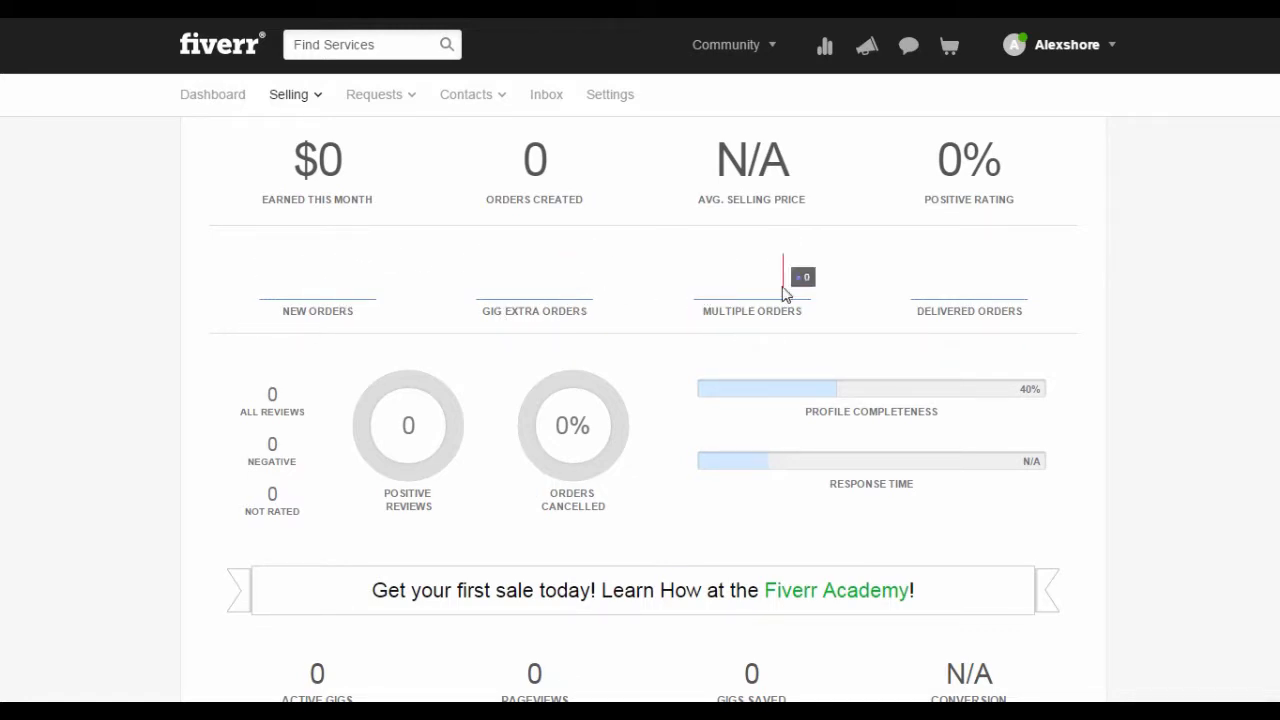
mouse_move(1070, 290)
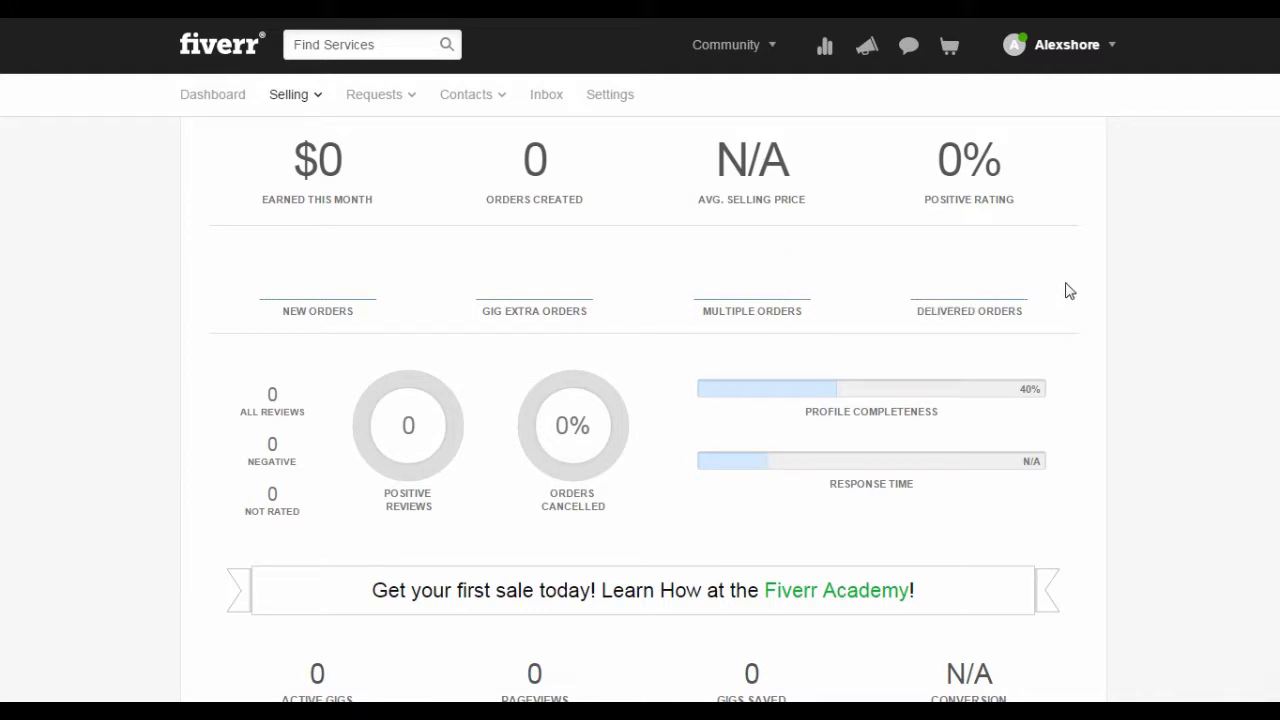
Scroll past the Fiverr Academy banner to the gig stats and buyer world map.
scroll("down", 3)
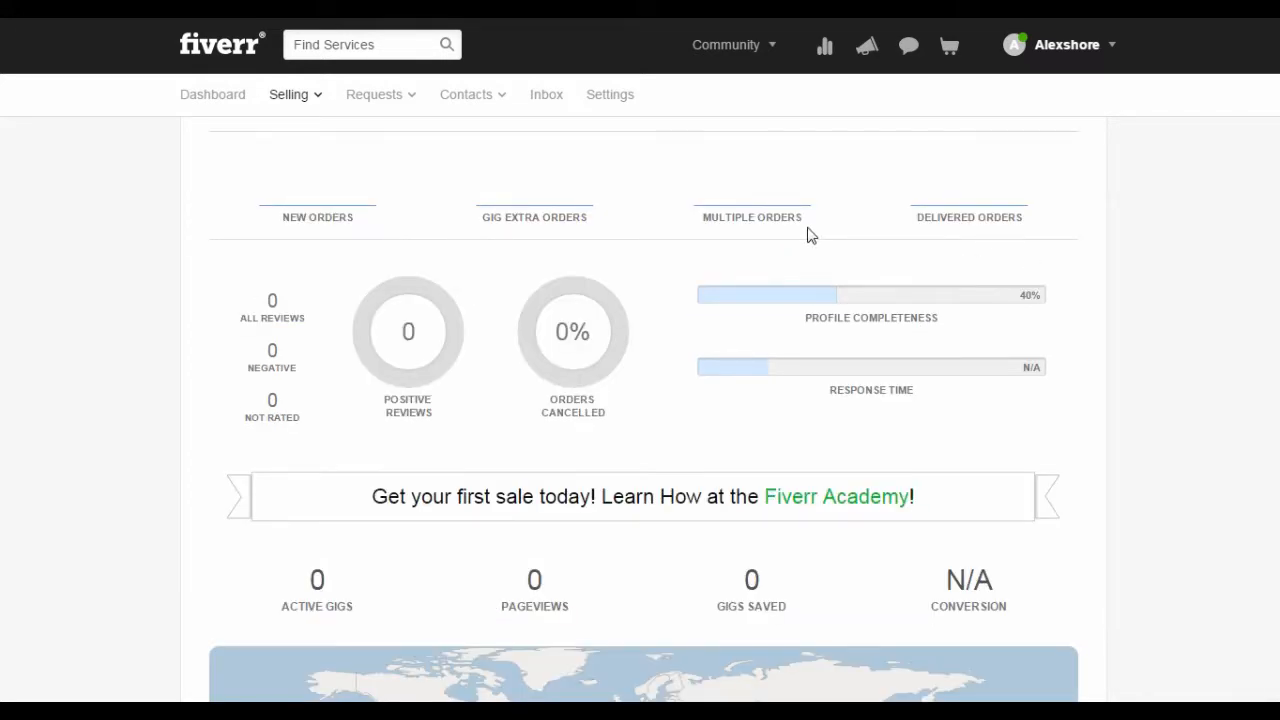
mouse_move(197, 443)
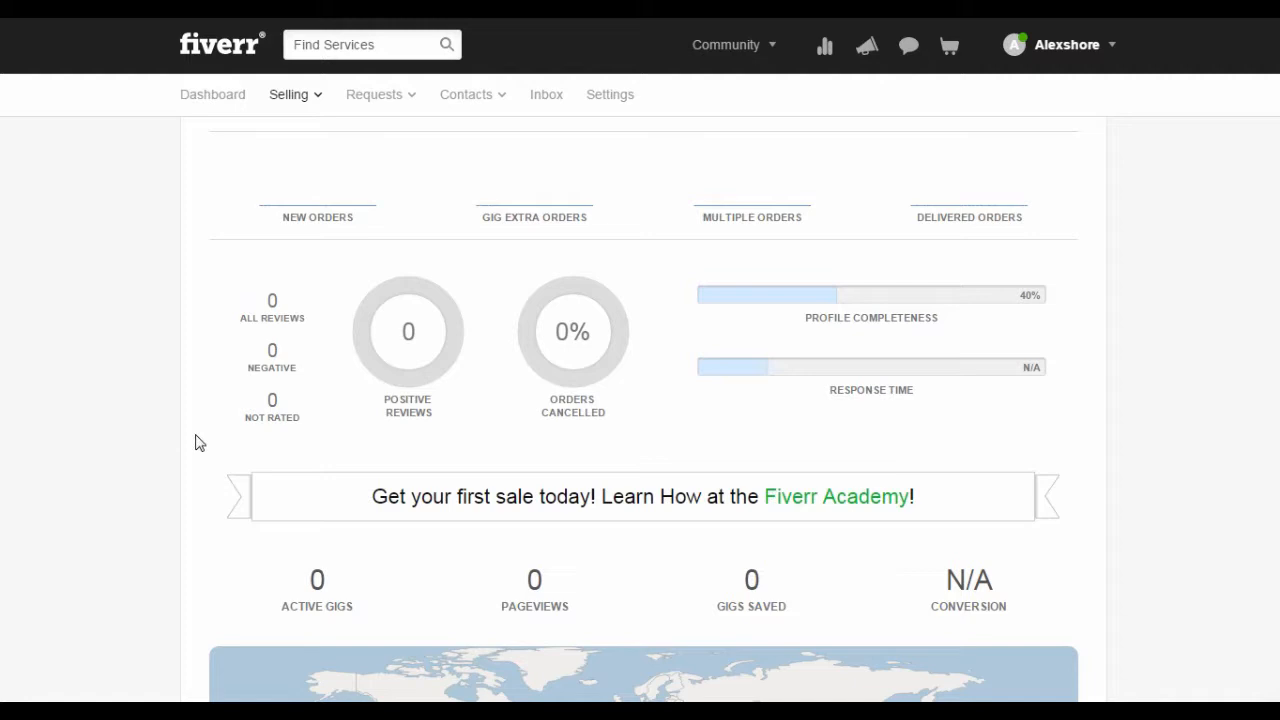
mouse_move(310, 274)
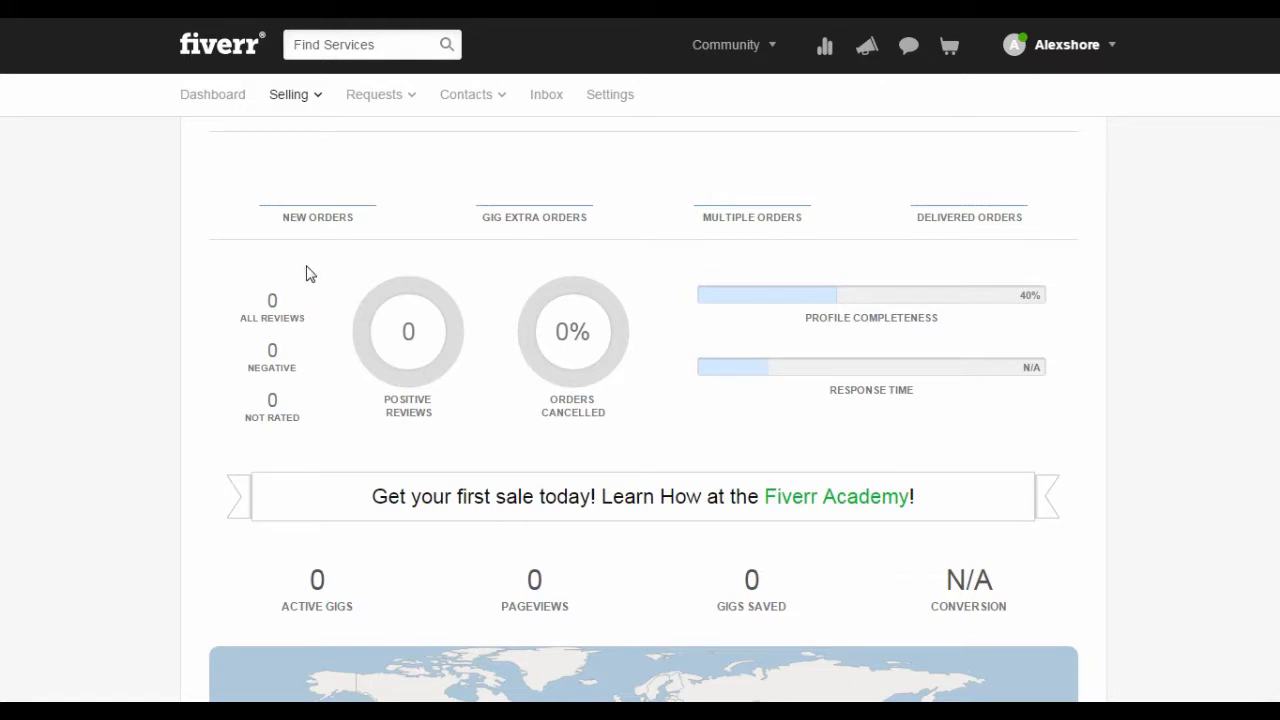
scroll("down", 3)
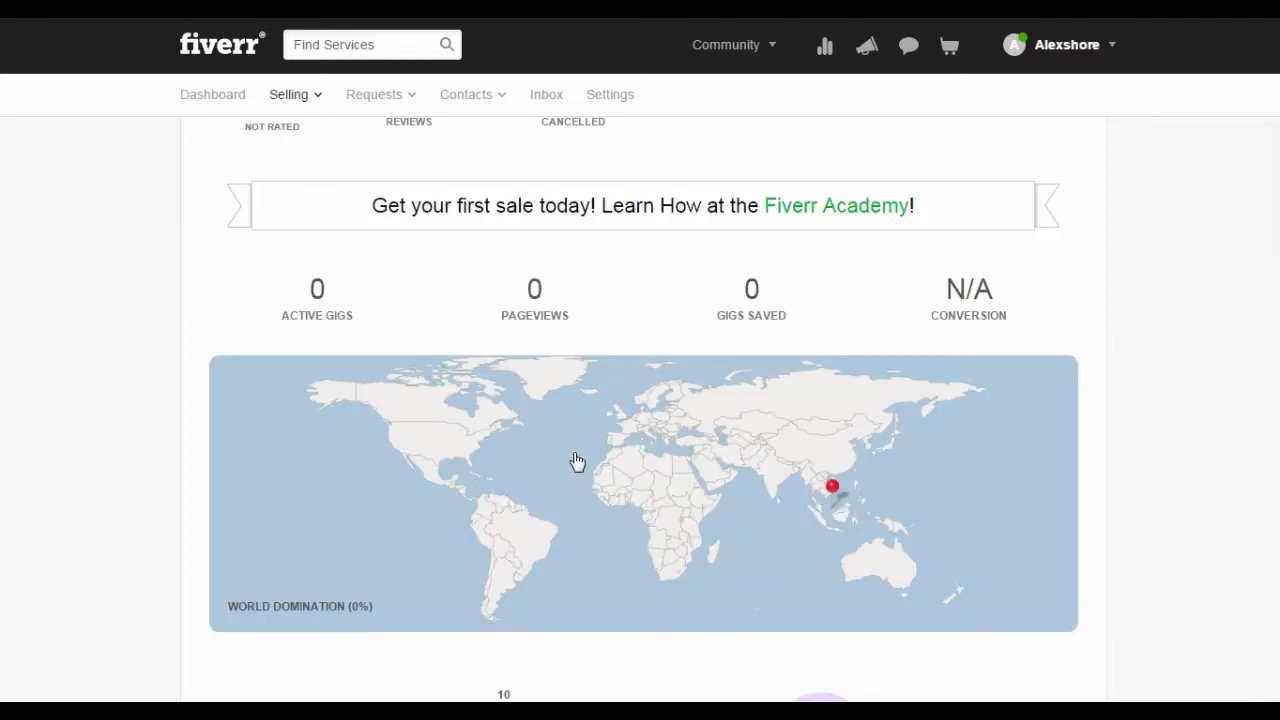
scroll("up", 3)
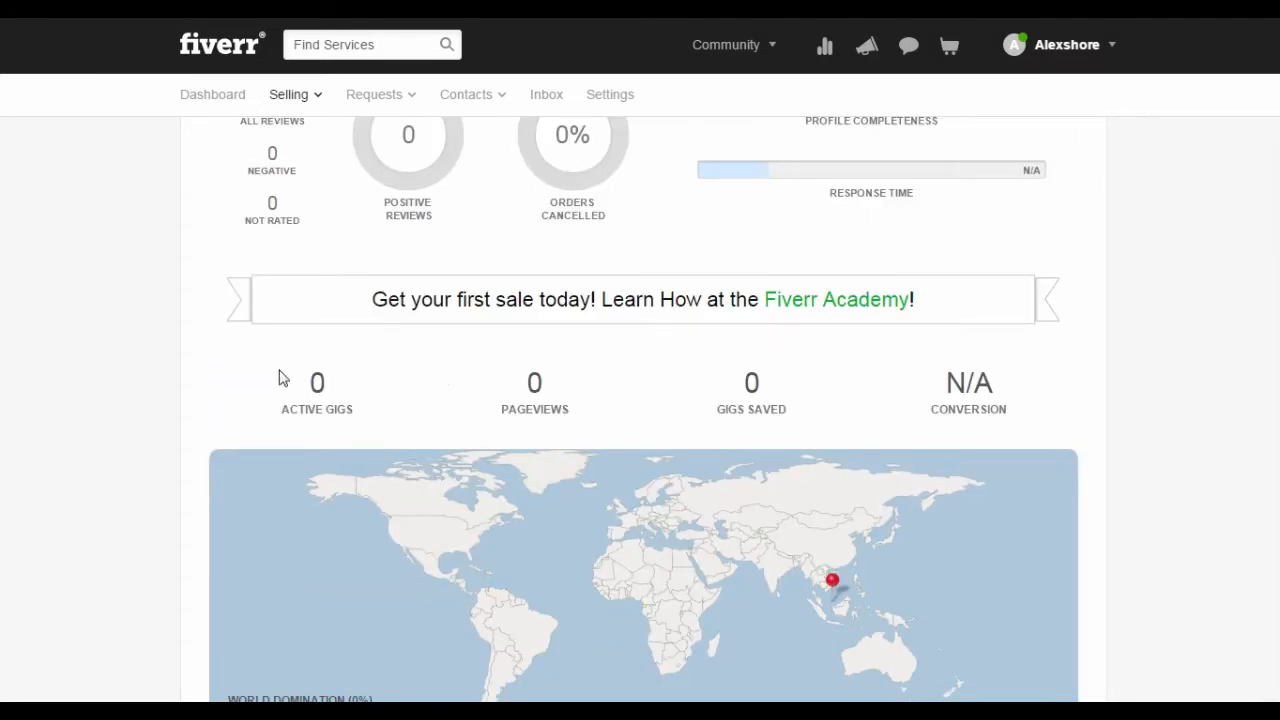
mouse_move(387, 417)
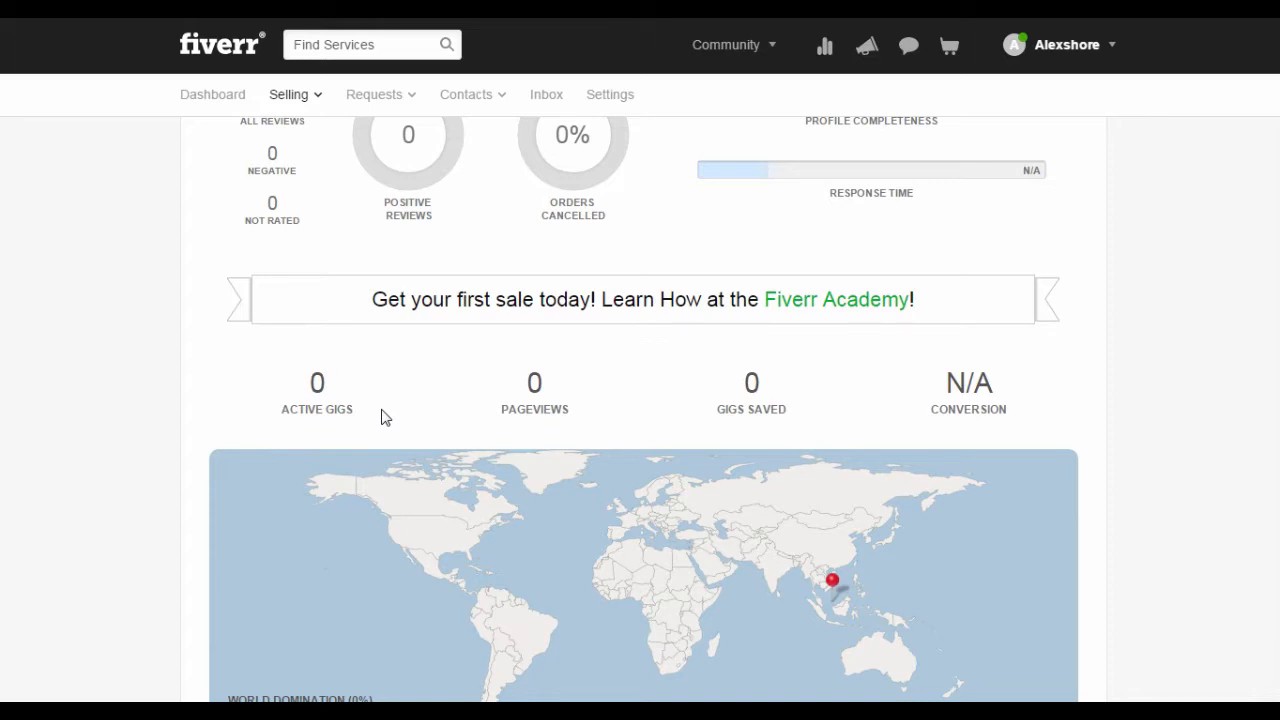
mouse_move(583, 418)
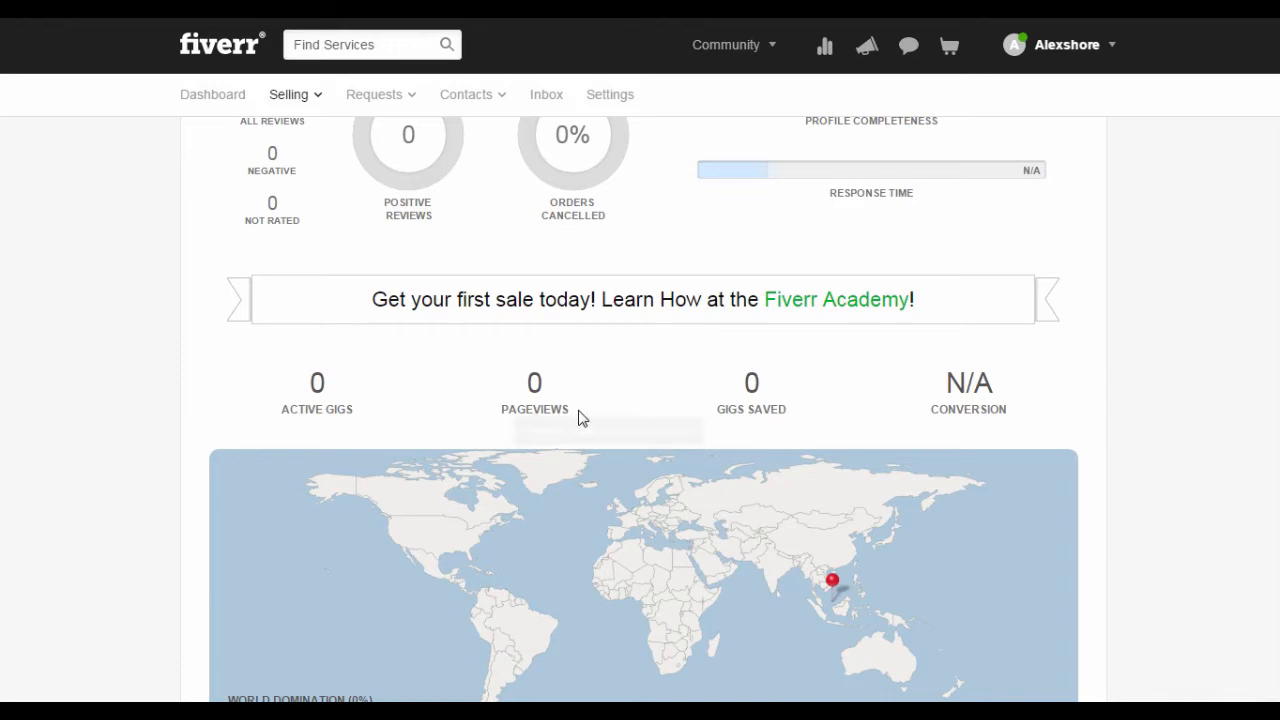
mouse_move(545, 408)
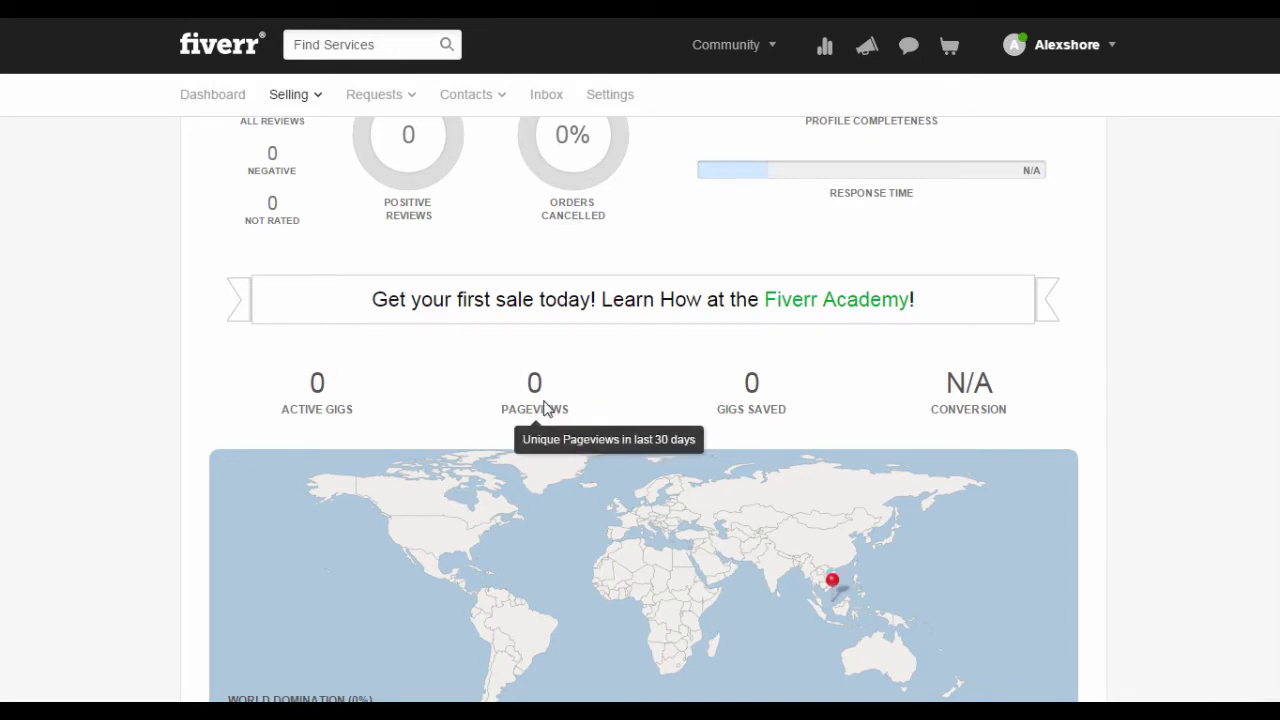
mouse_move(751, 405)
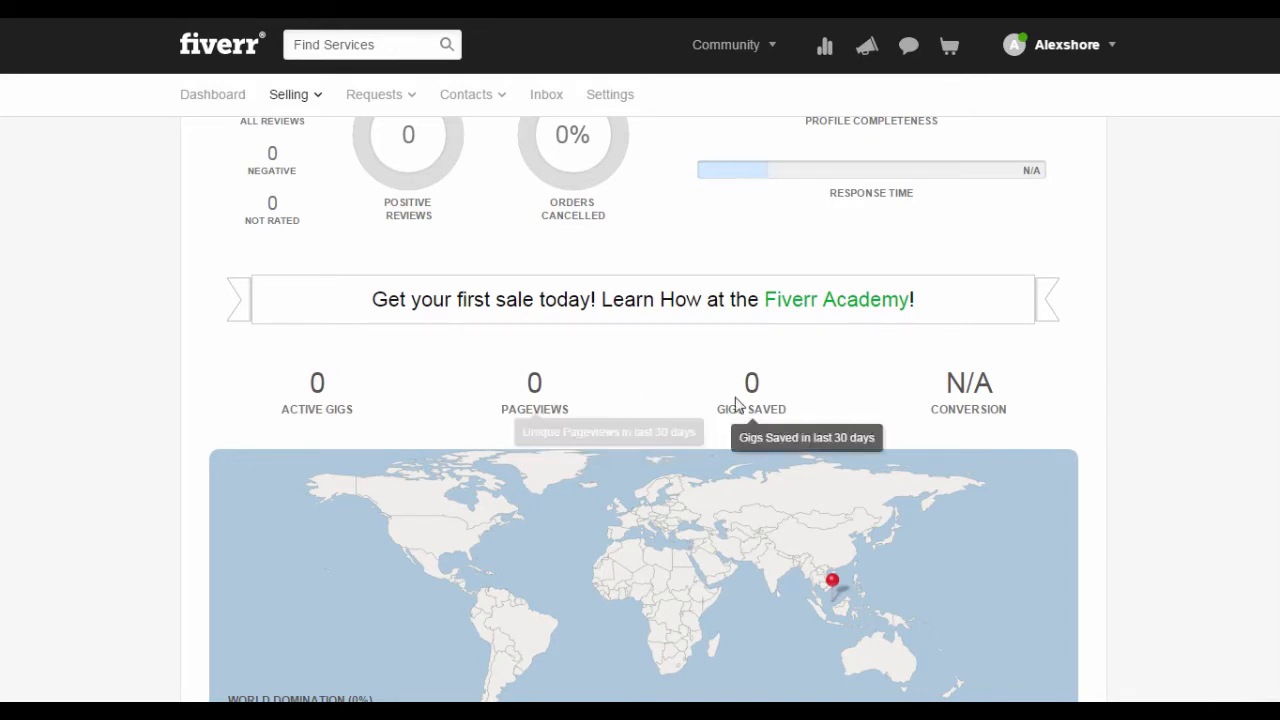
mouse_move(985, 388)
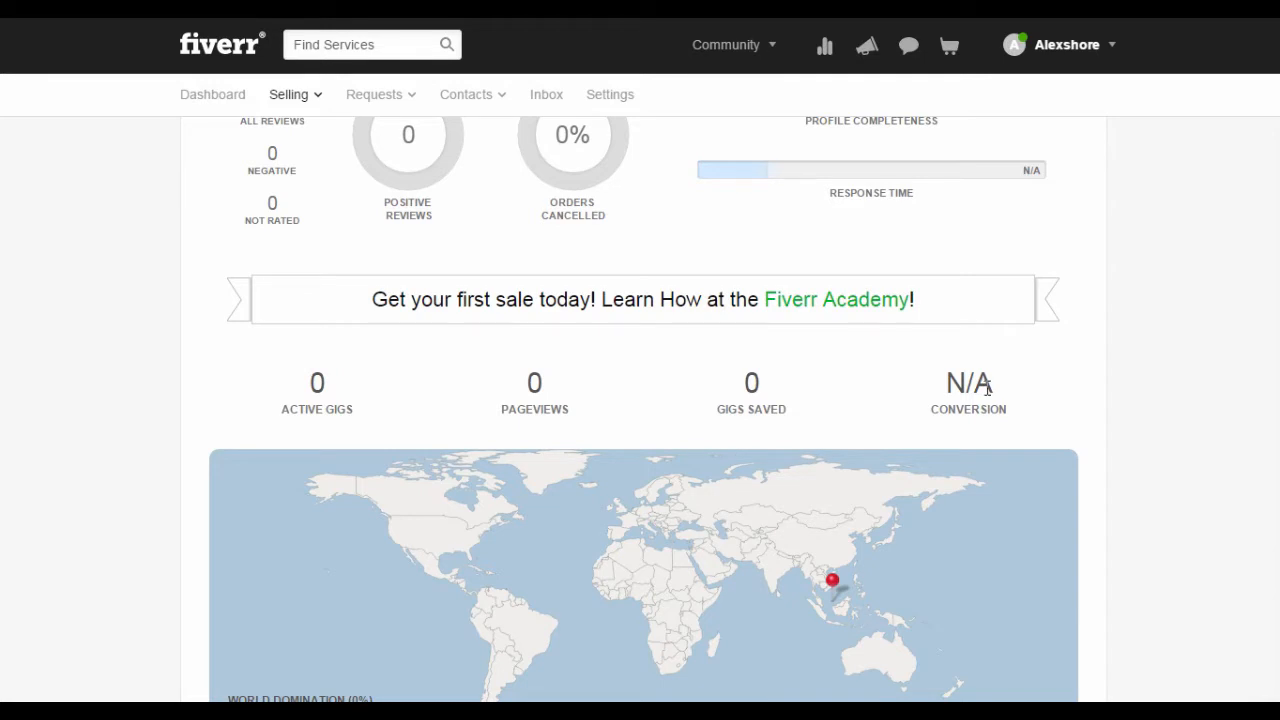
Scroll to the bottom to the Next Goal: Level One progress timeline.
scroll("down", 3)
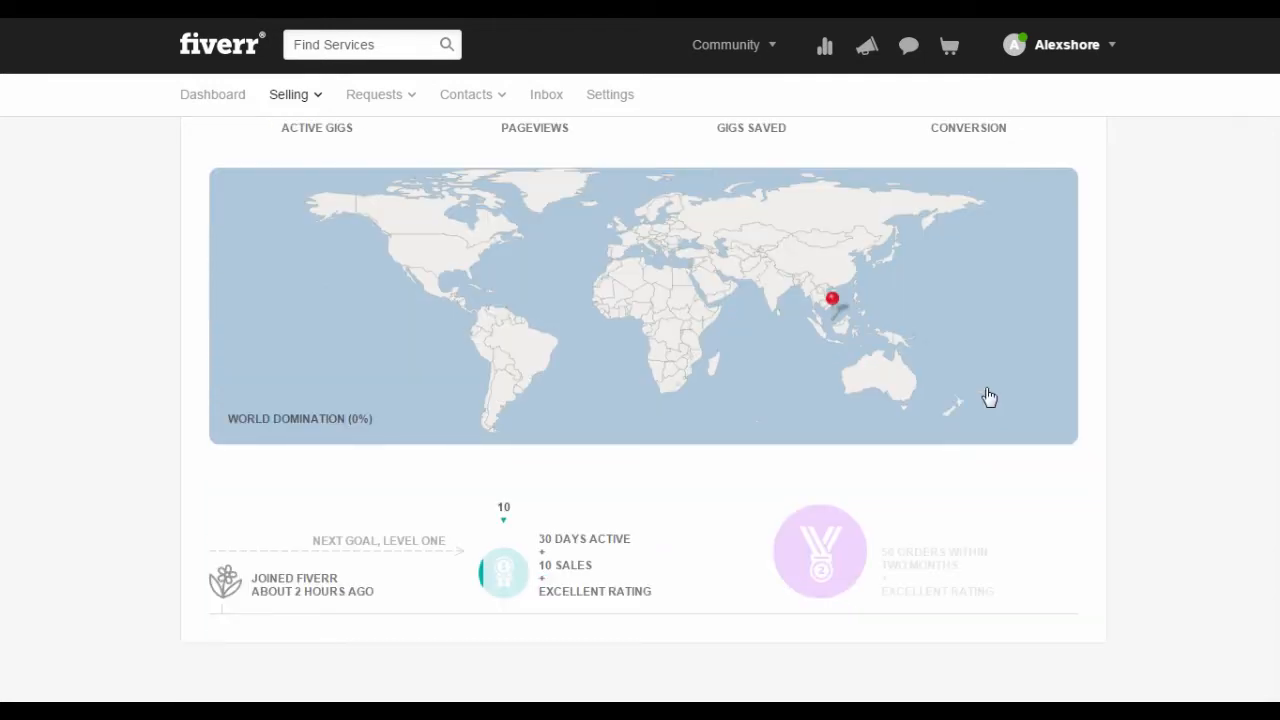
scroll("down", 3)
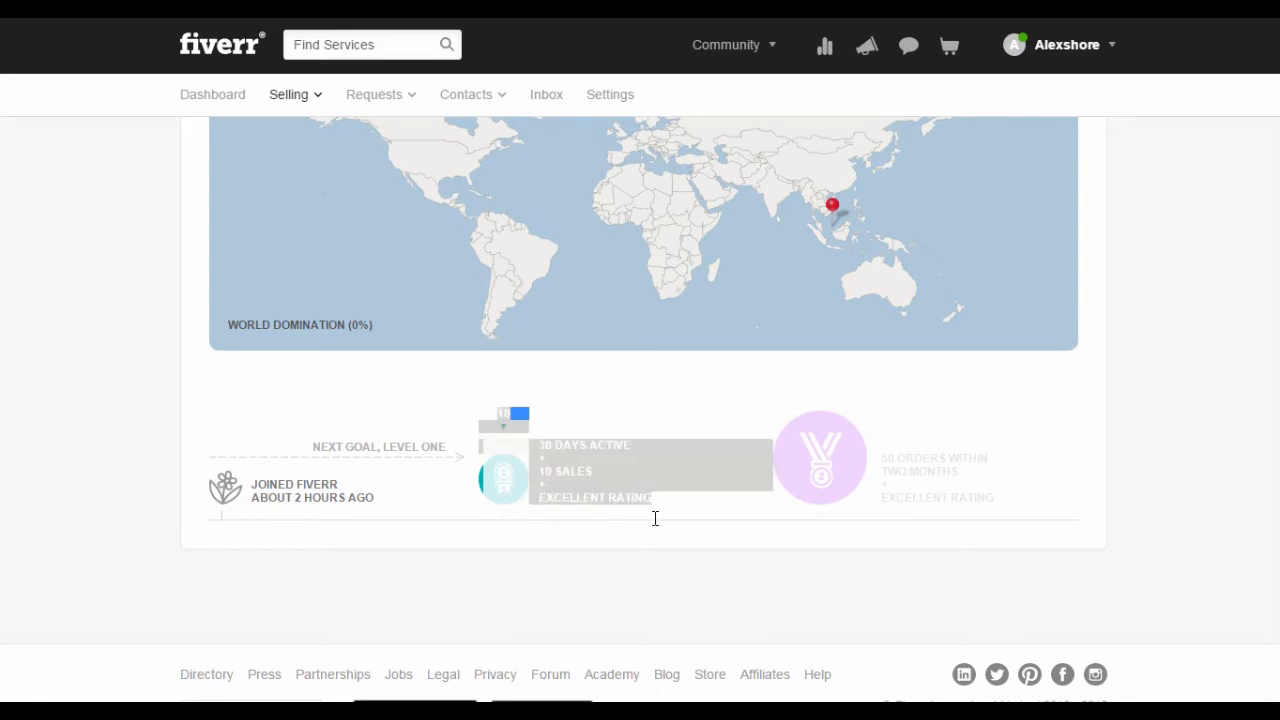
mouse_move(700, 503)
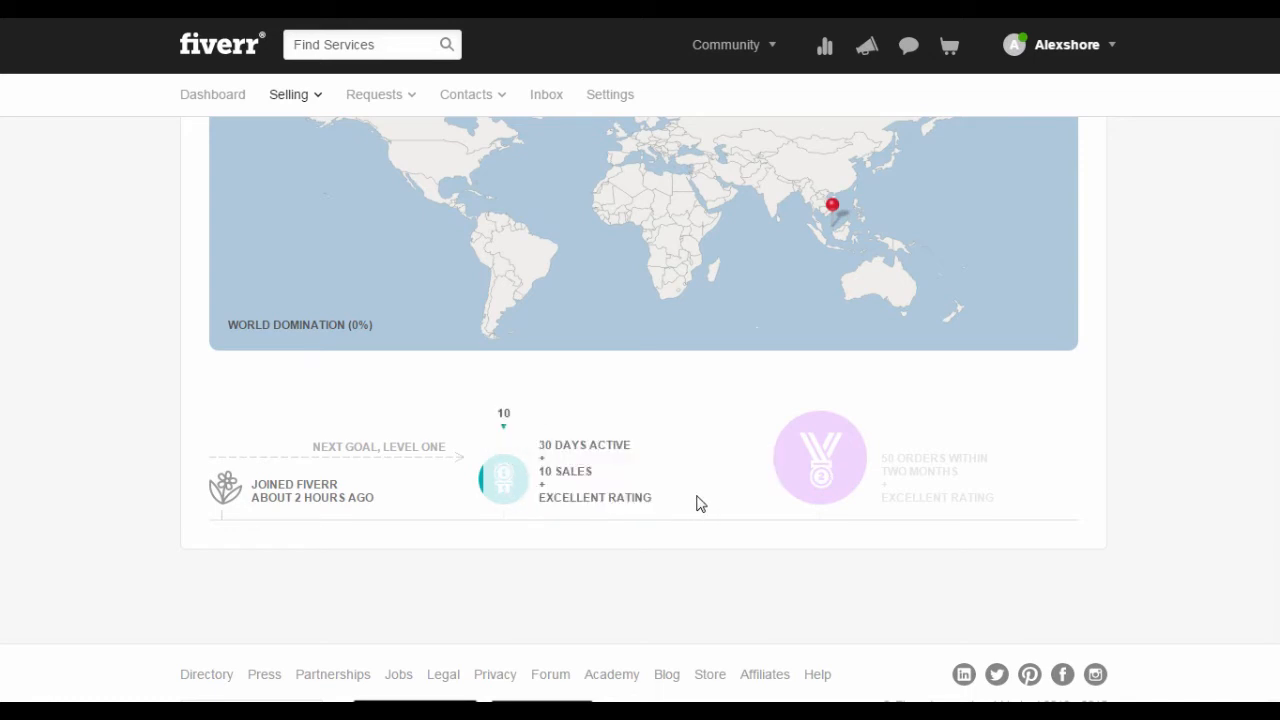